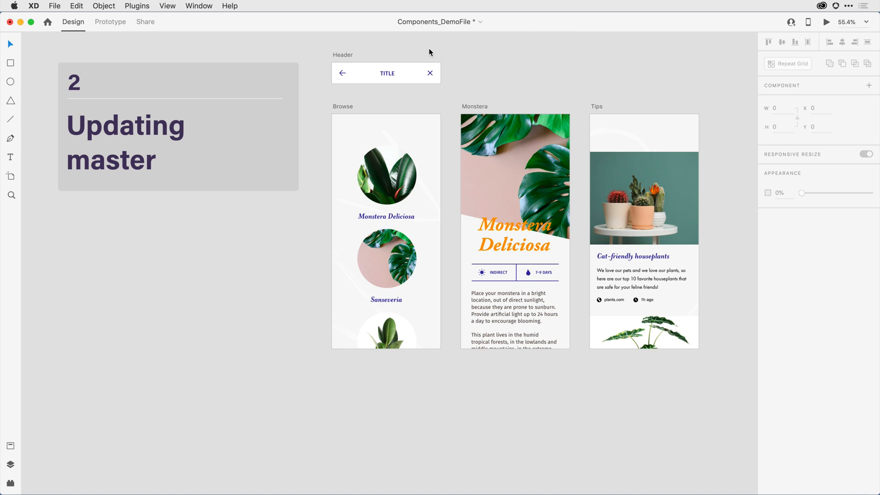
mouse_move(397, 105)
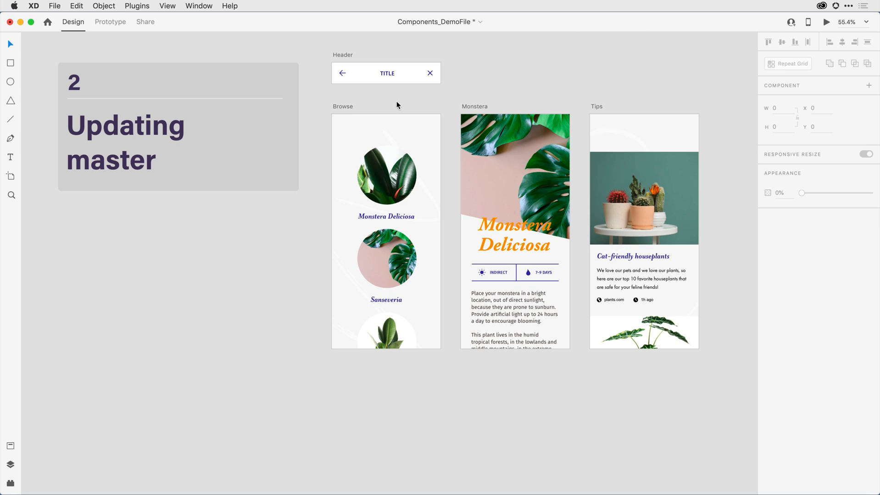
mouse_move(371, 109)
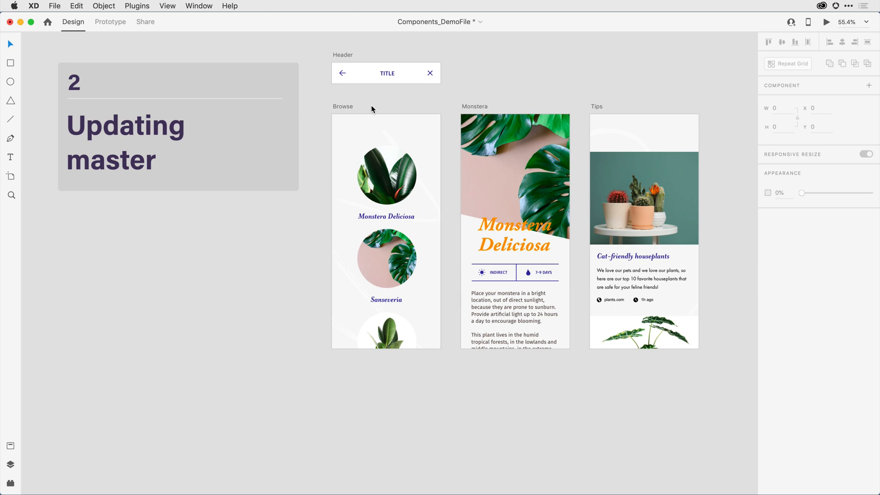
mouse_move(99, 439)
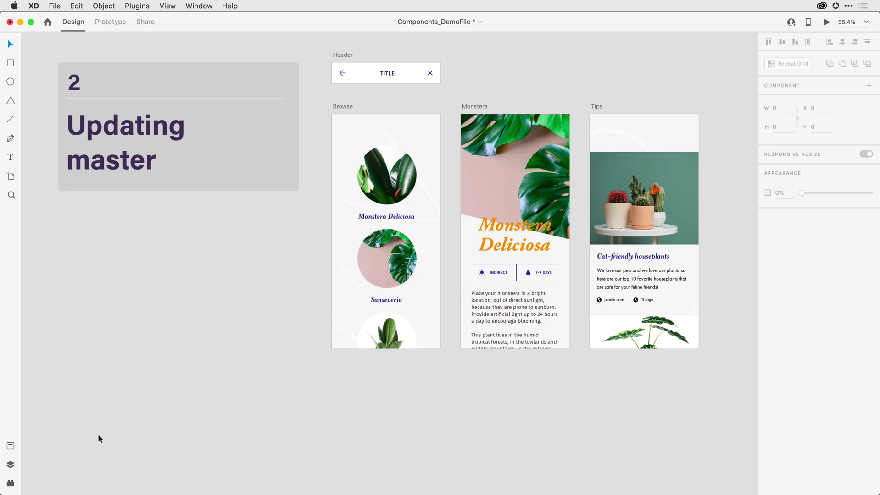
Step: Show the artboard list, select the Header master component and copy it
left_click(10, 466)
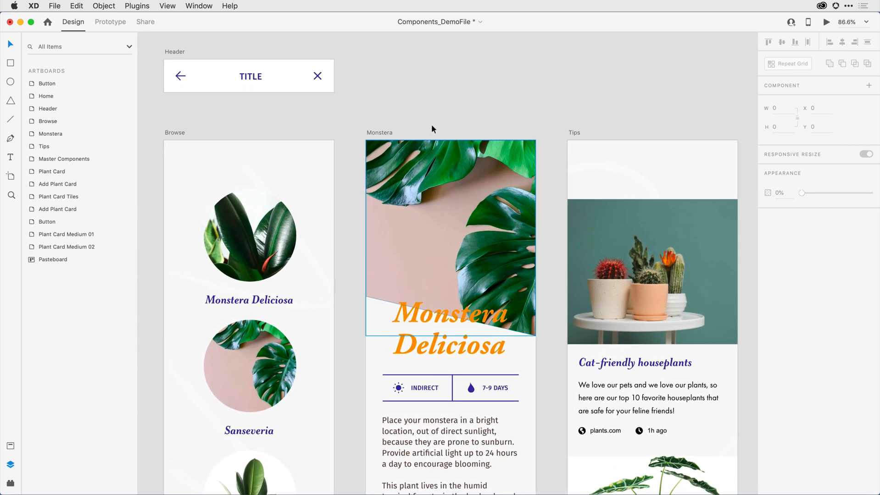
left_click(435, 58)
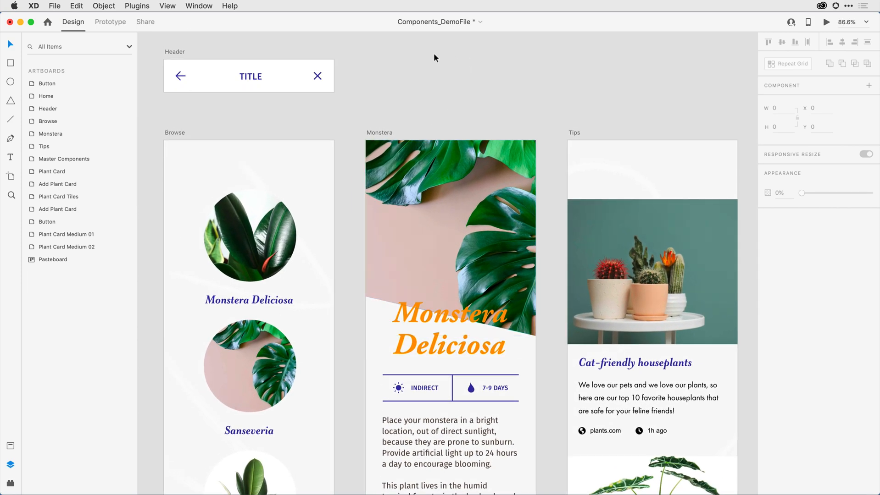
left_click(249, 76)
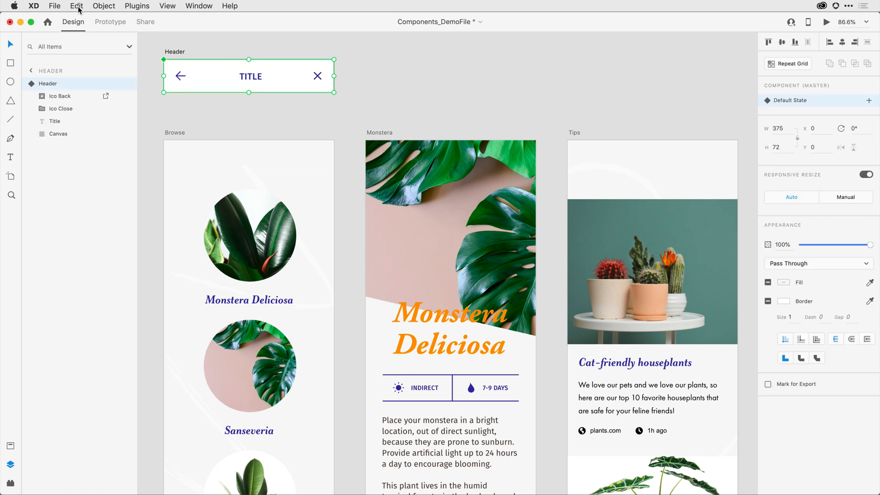
left_click(76, 7)
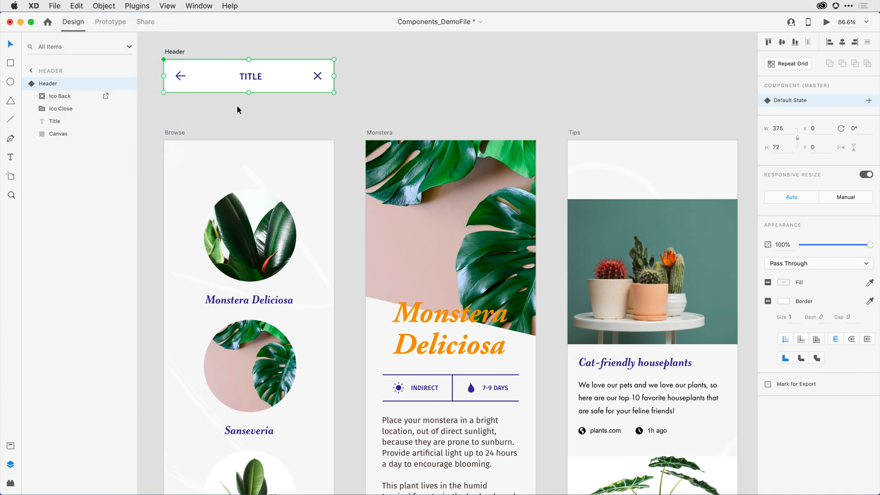
mouse_move(190, 133)
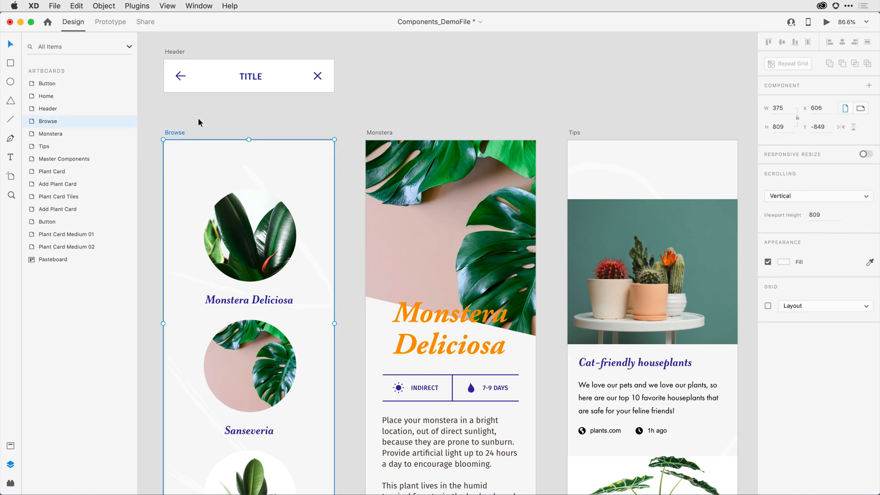
Step: Select the Browse, Monstera and Tips artboards together and paste the Header onto them
left_click(379, 132)
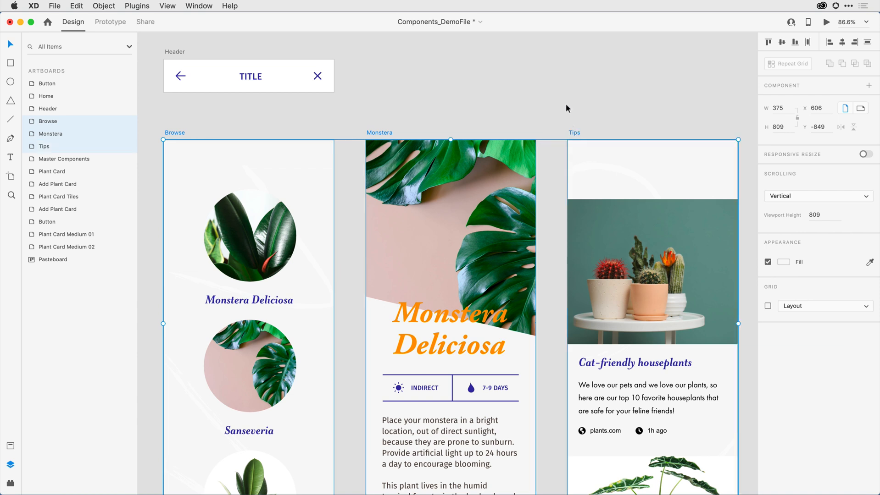
mouse_move(85, 9)
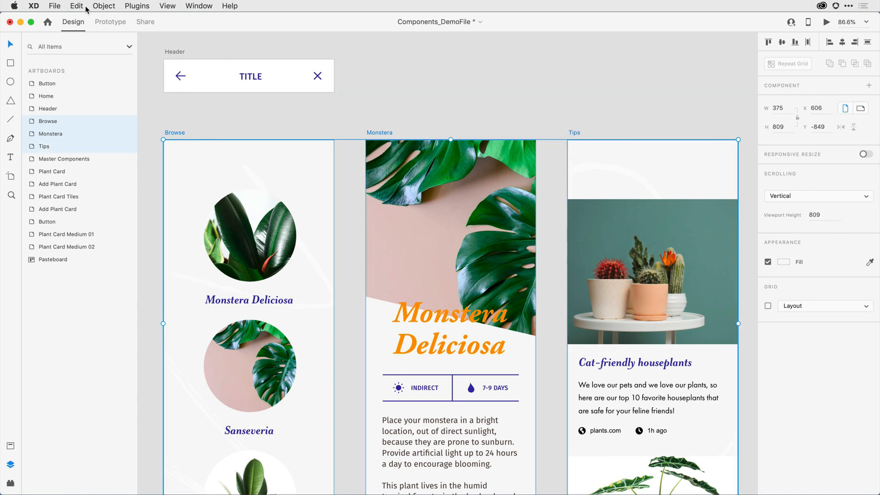
left_click(76, 6)
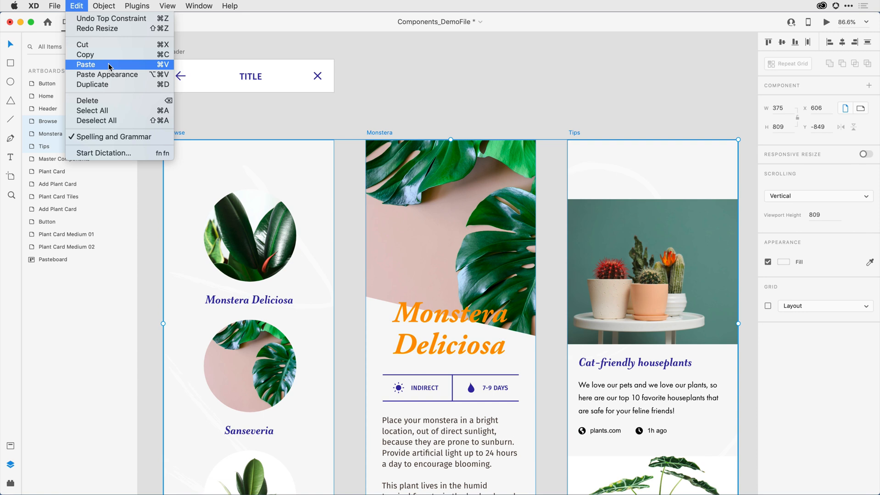
left_click(85, 64)
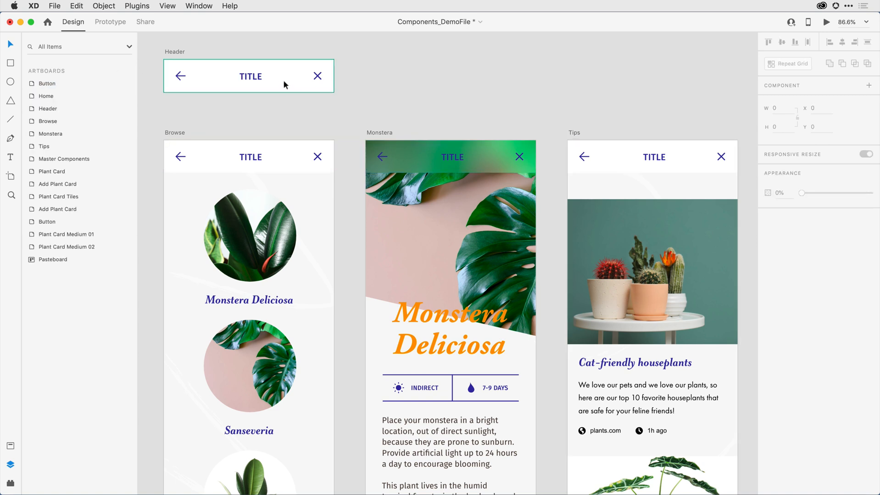
left_click(248, 76)
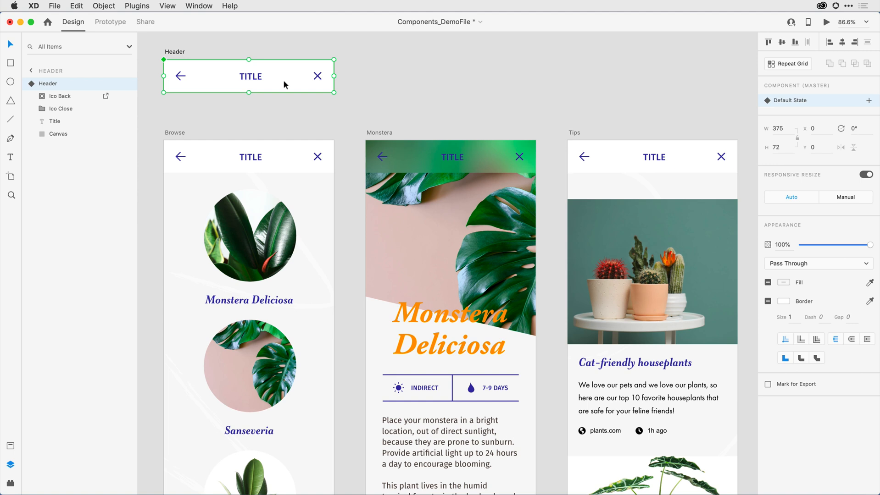
mouse_move(171, 66)
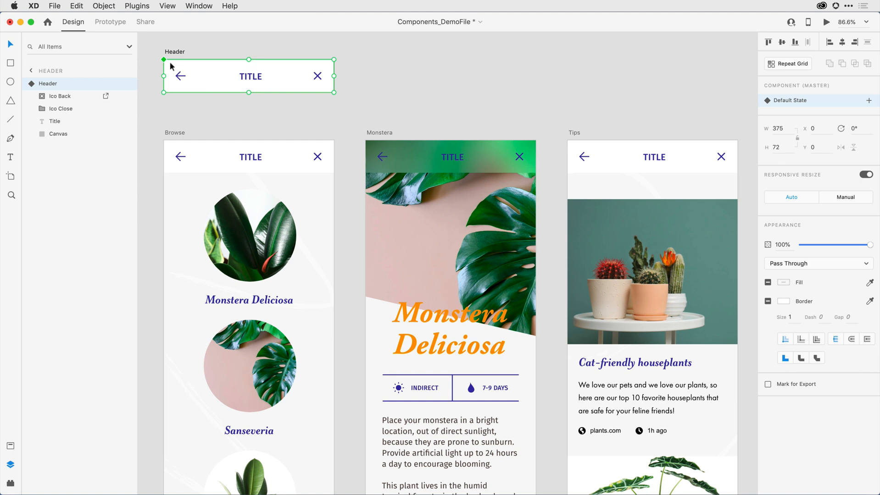
mouse_move(270, 156)
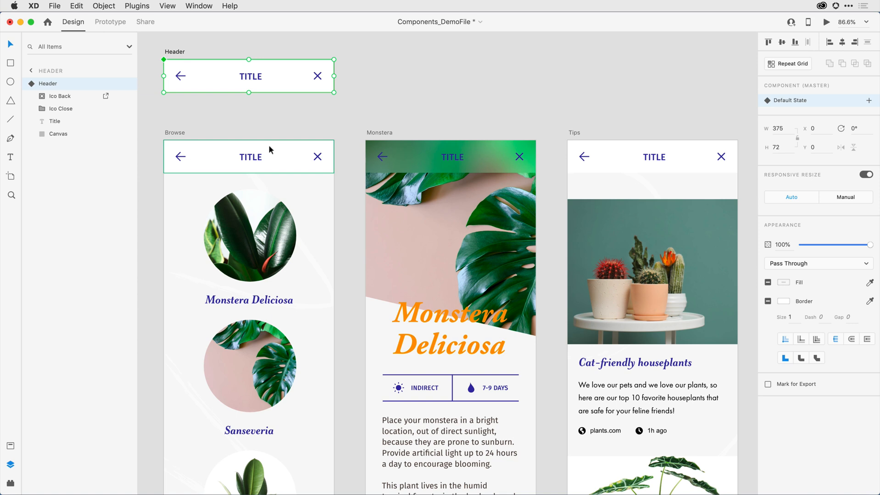
left_click(248, 157)
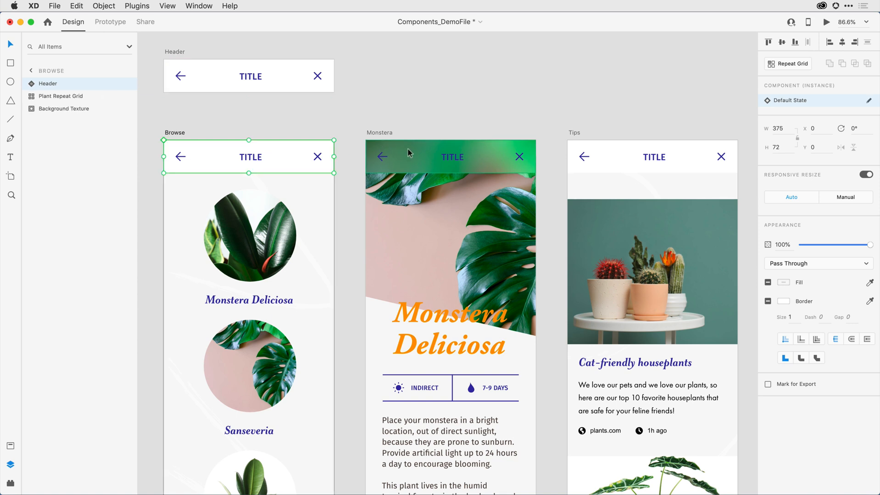
left_click(451, 157)
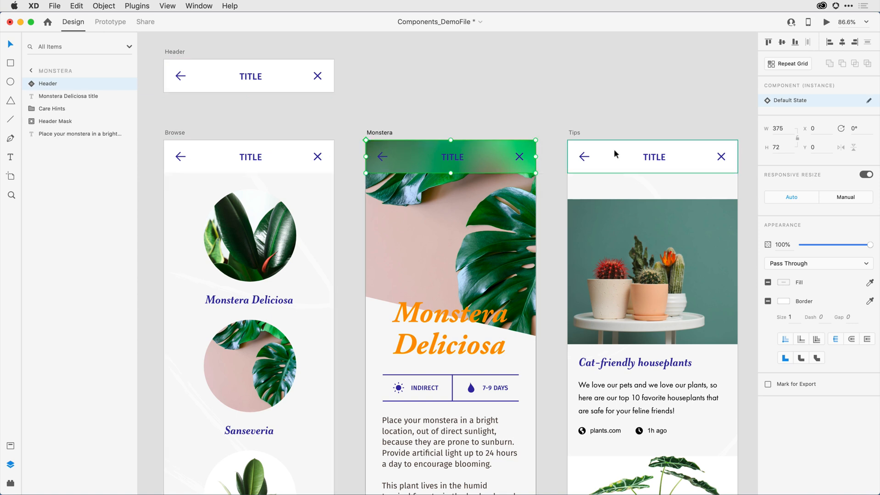
left_click(652, 157)
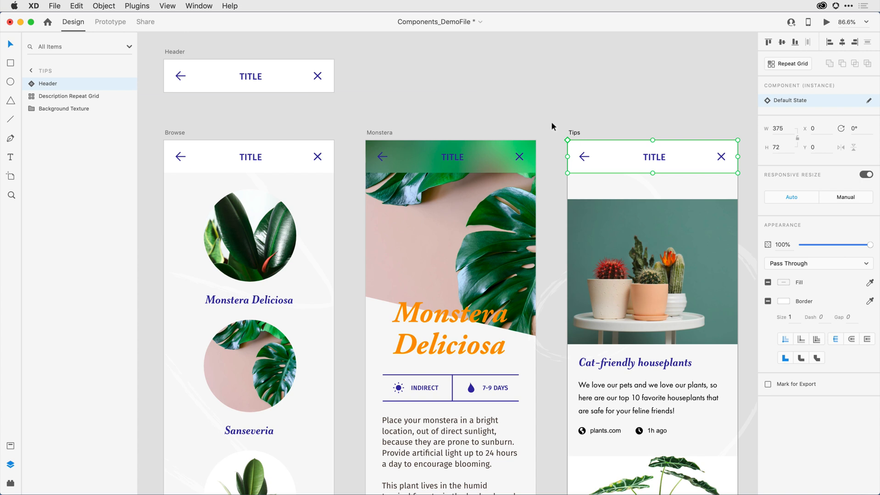
left_click(503, 101)
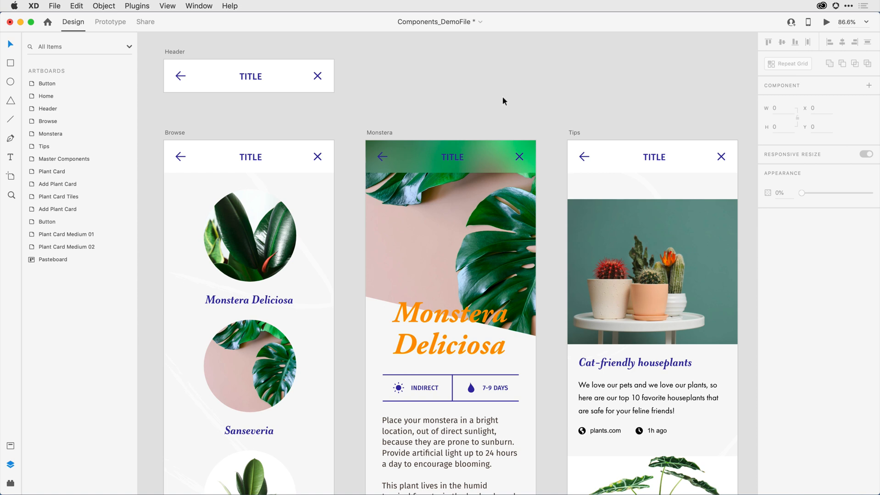
mouse_move(272, 117)
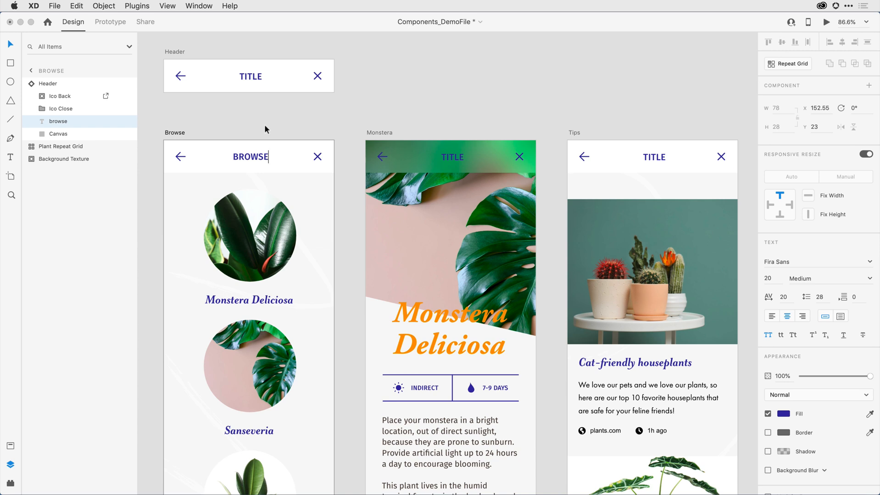
mouse_move(59, 137)
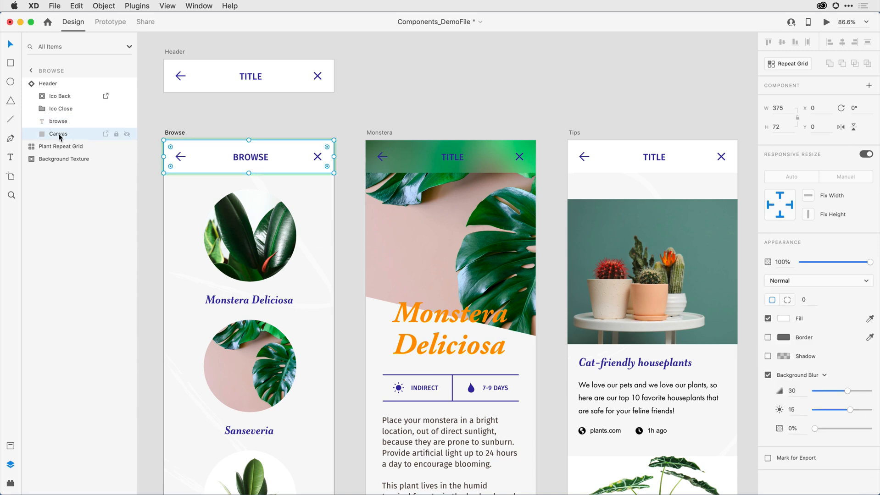
Step: Remove the Browse header's background blur and tint its fill purple at reduced opacity
left_click(768, 375)
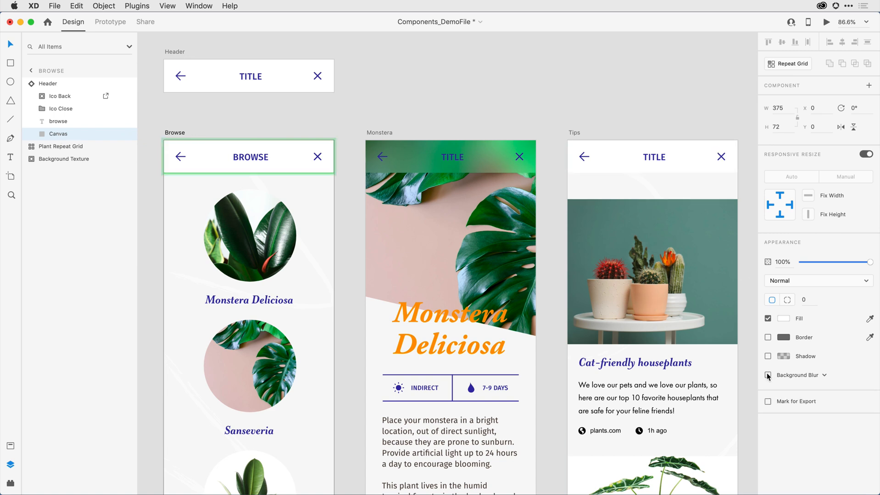
left_click(784, 318)
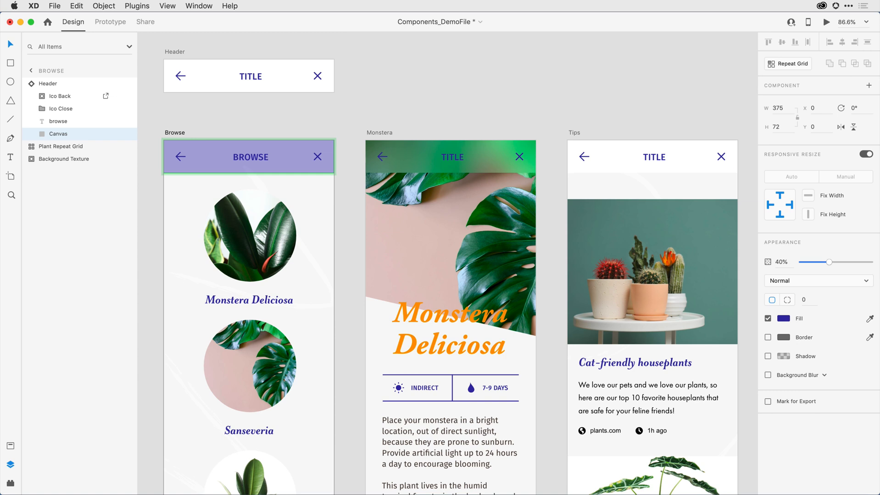
left_click(541, 111)
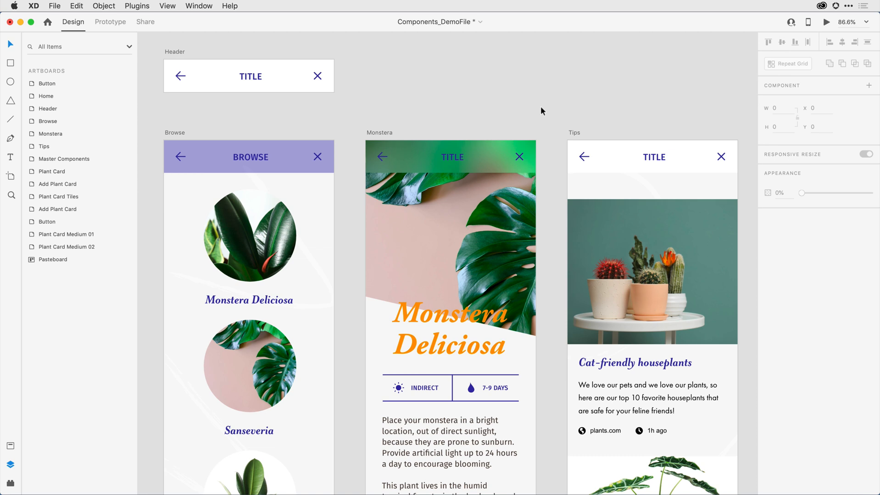
mouse_move(488, 123)
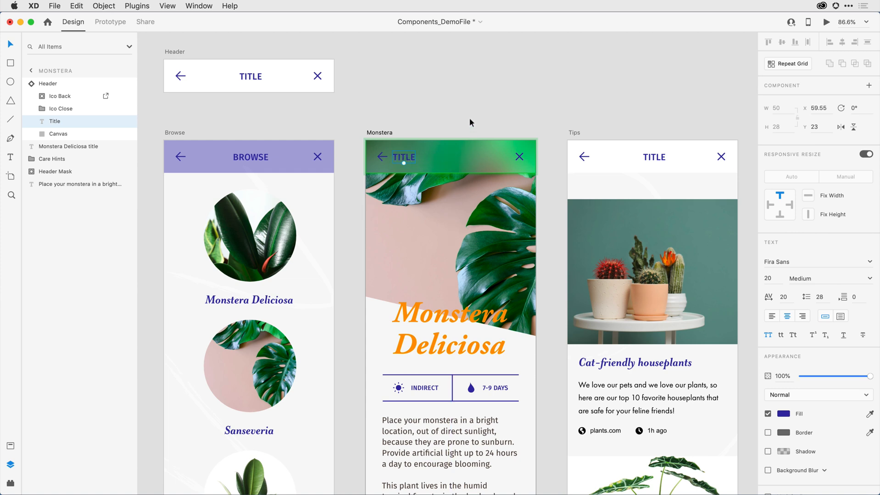
mouse_move(764, 301)
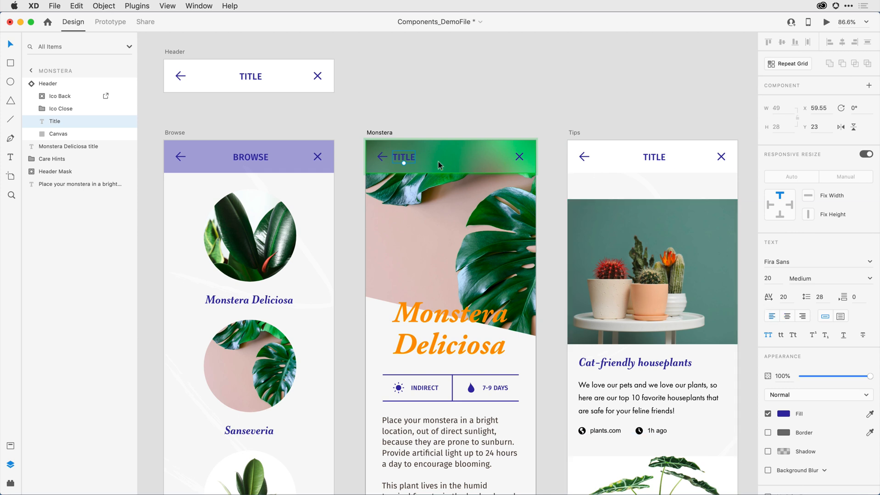
Step: Replace the Monstera header's TITLE text with 'Monstera'
double_click(403, 157)
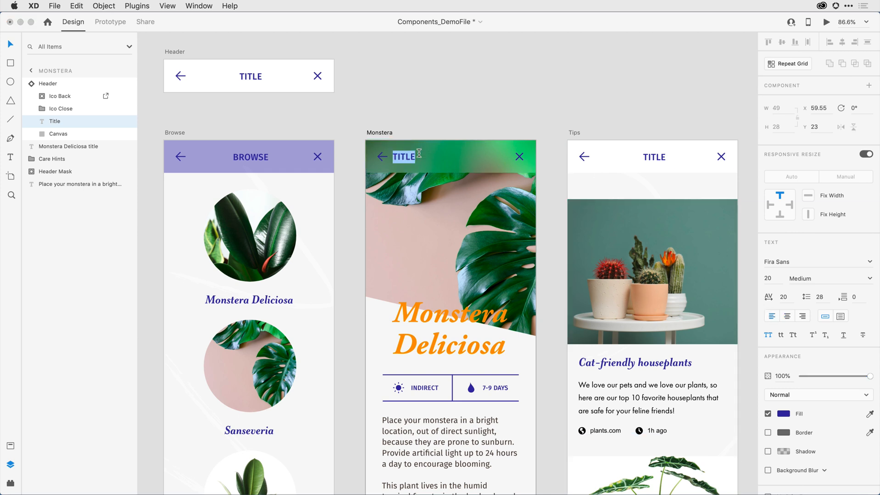
type("Monstera")
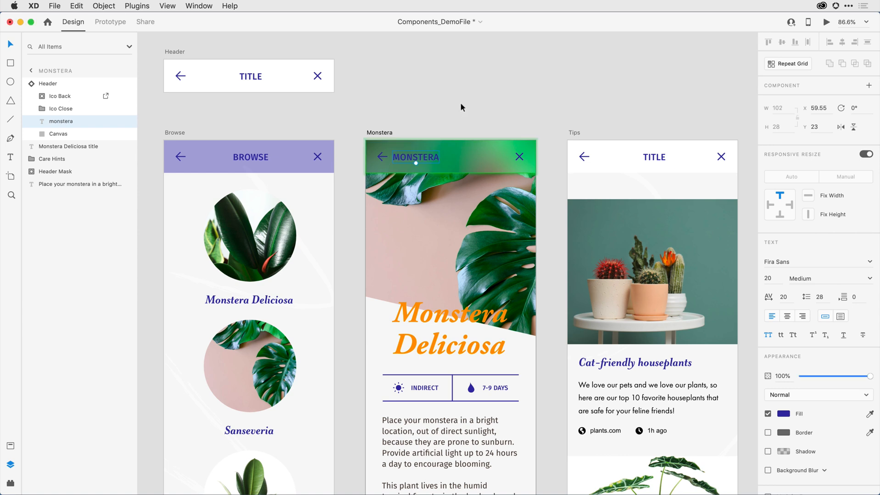
mouse_move(677, 135)
type("T")
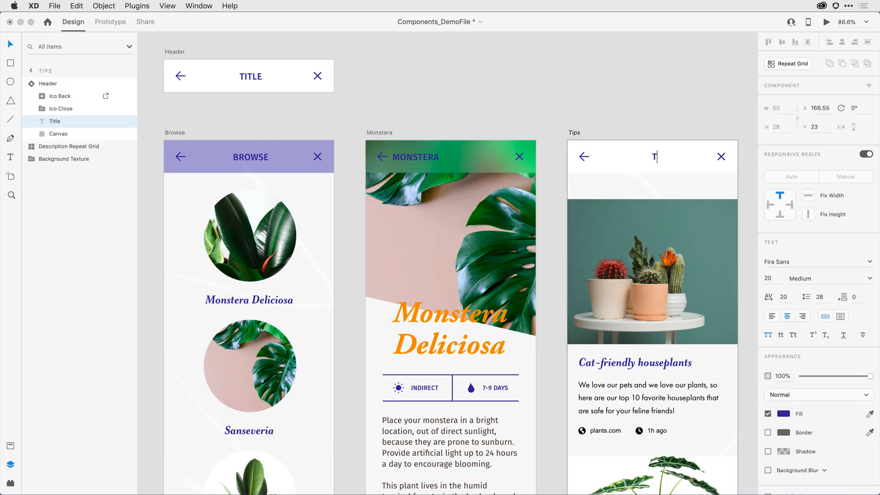
Step: Retitle the Tips header 'Tips' and select its Ico Close icon for deletion
type("IPS")
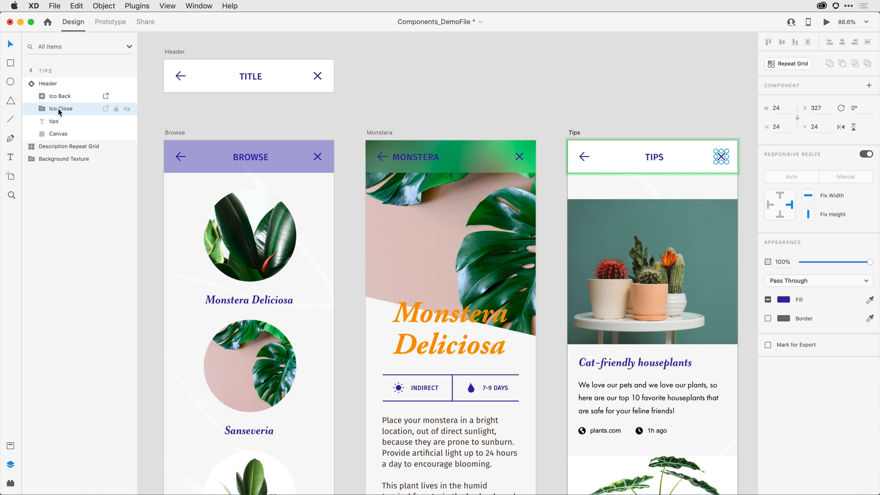
left_click(55, 110)
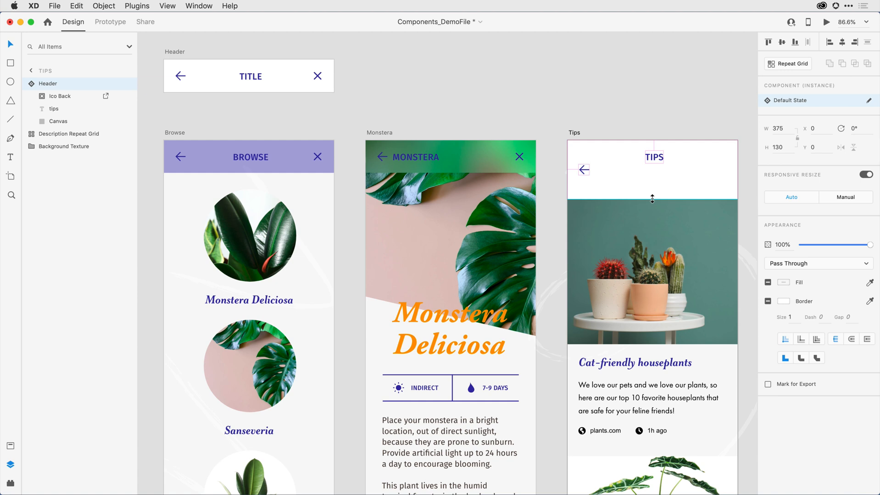
left_click(653, 168)
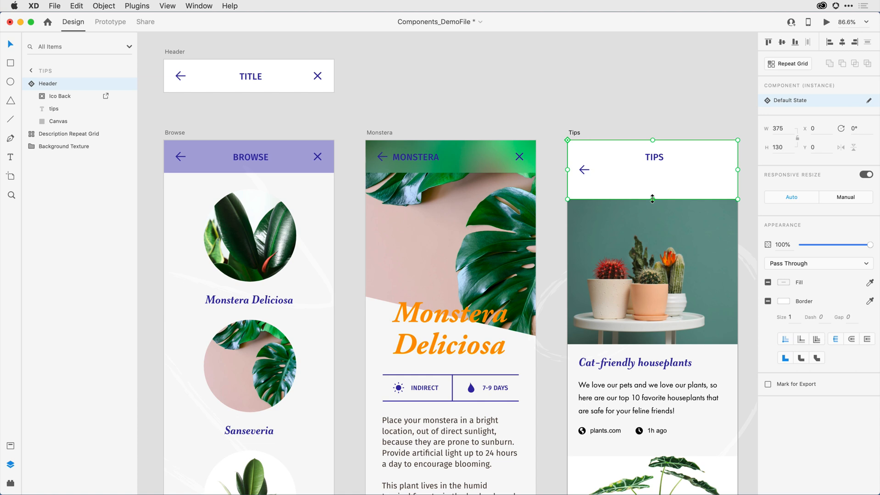
mouse_move(605, 66)
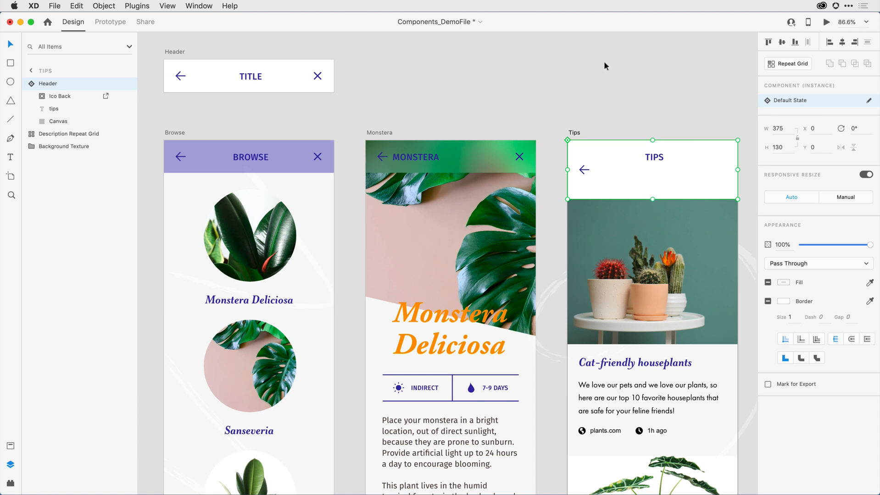
mouse_move(291, 48)
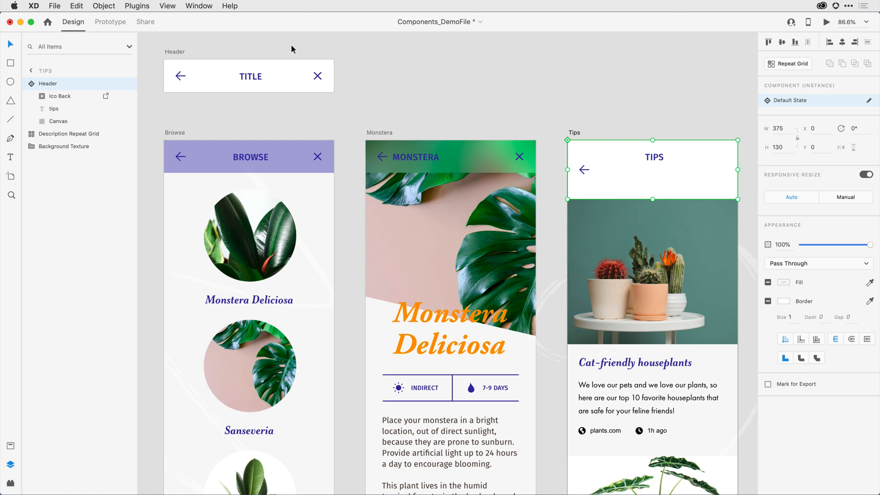
Step: Select the TITLE text in the master Header component to adjust its resize constraints
left_click(249, 76)
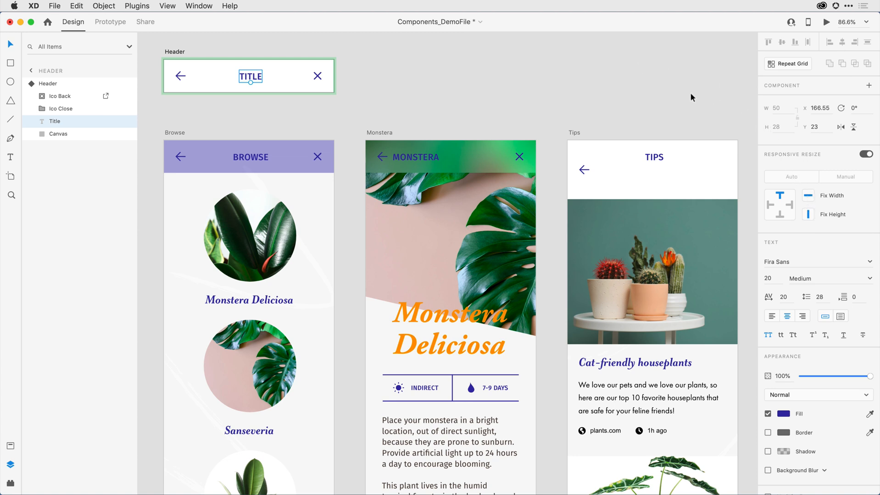
mouse_move(780, 196)
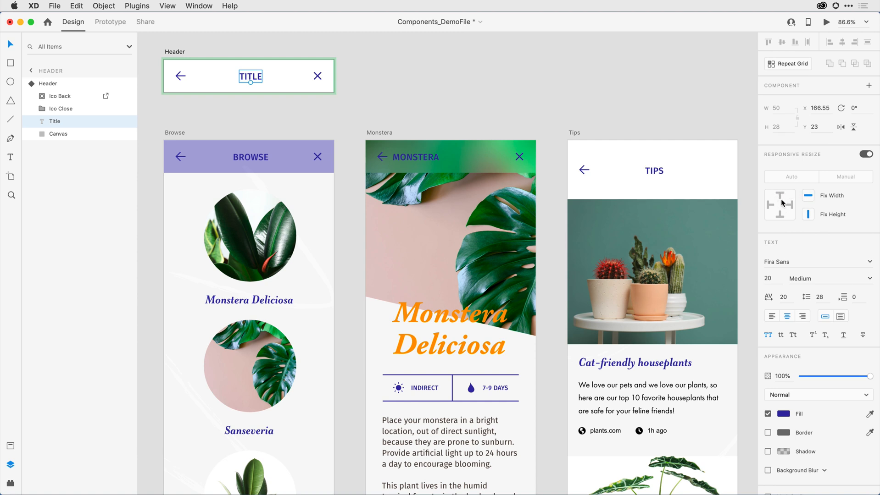
mouse_move(780, 204)
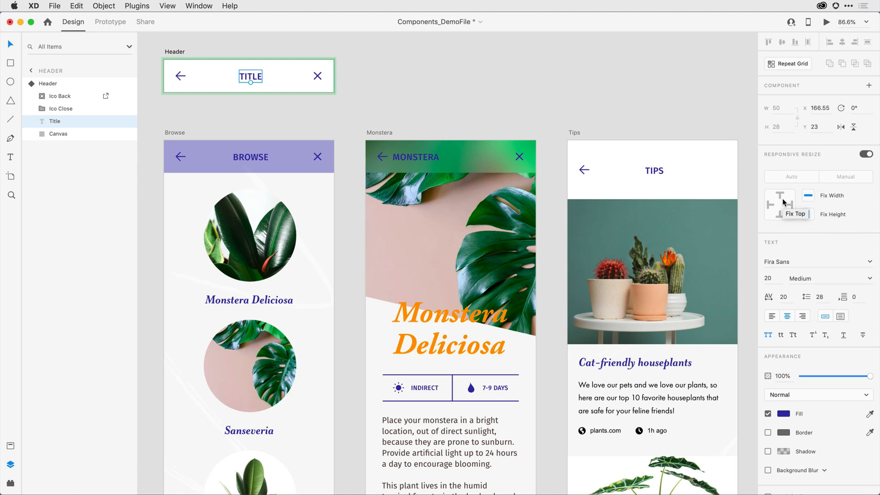
mouse_move(672, 108)
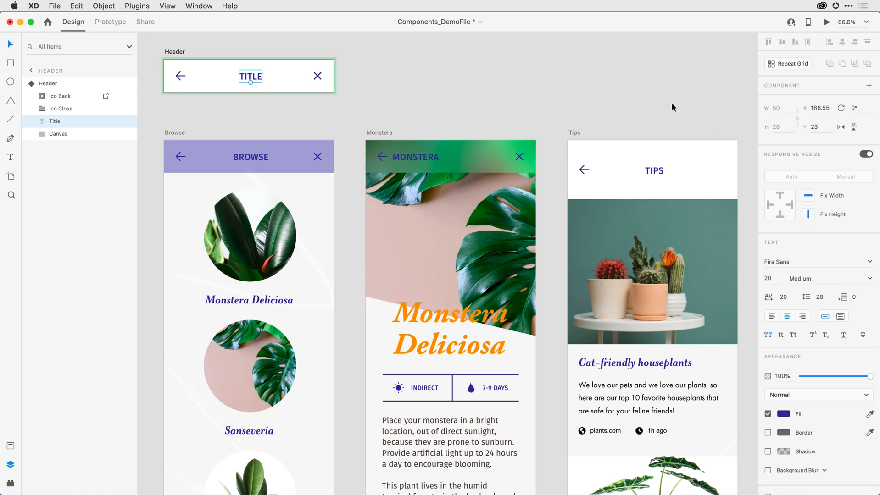
mouse_move(609, 104)
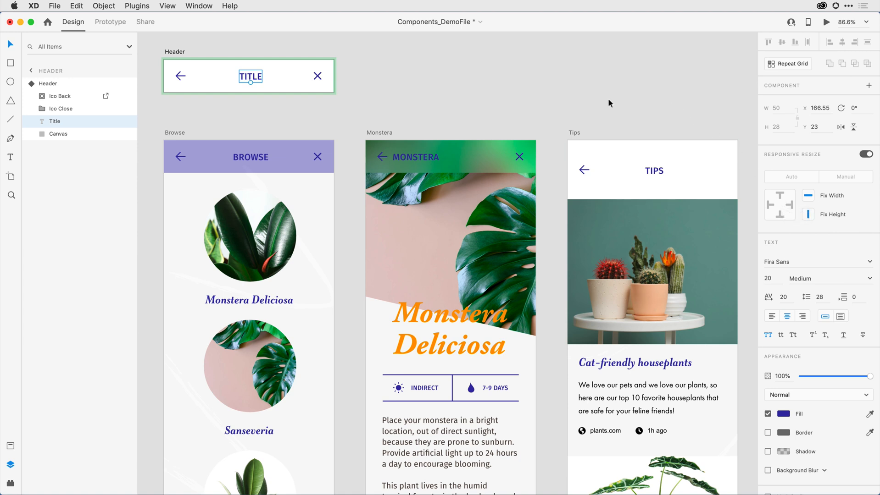